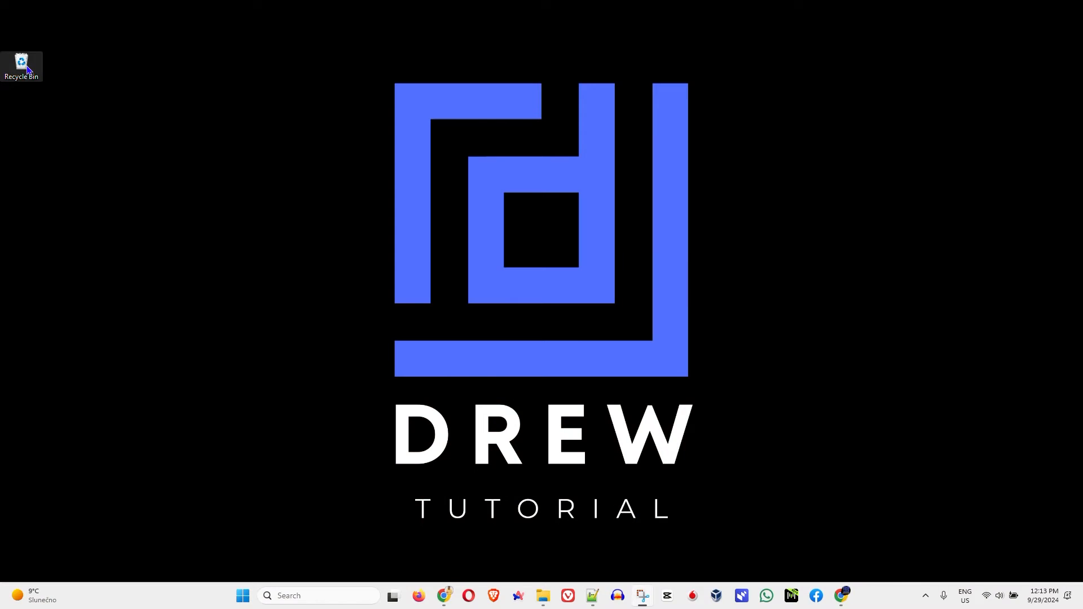
# Right-click empty wallpaper to bring up the desktop shortcut menu.
pyautogui.rightClick(21, 62)
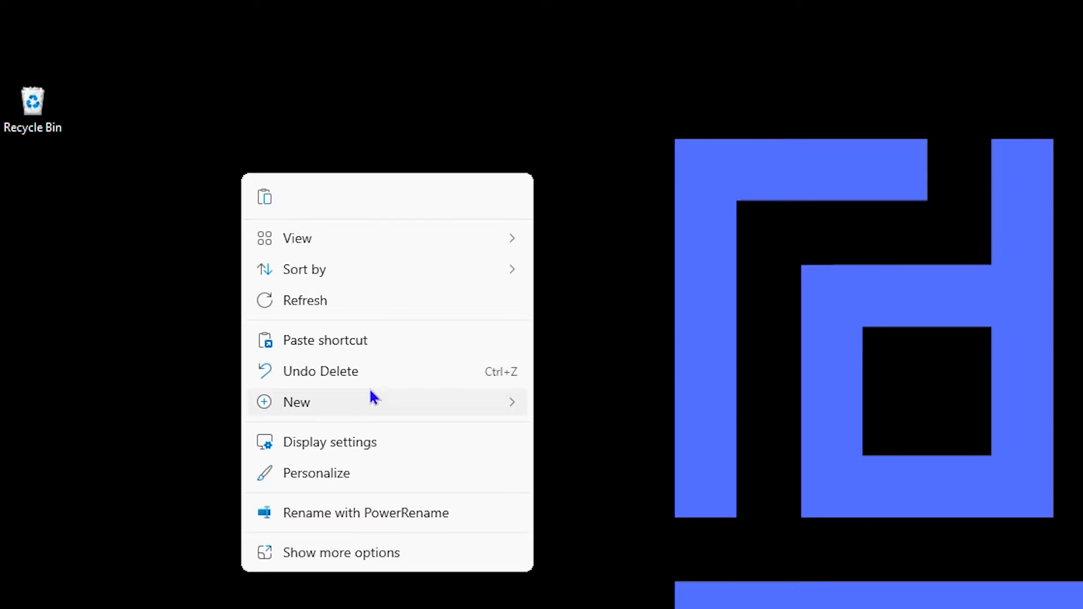
pyautogui.moveTo(331, 473)
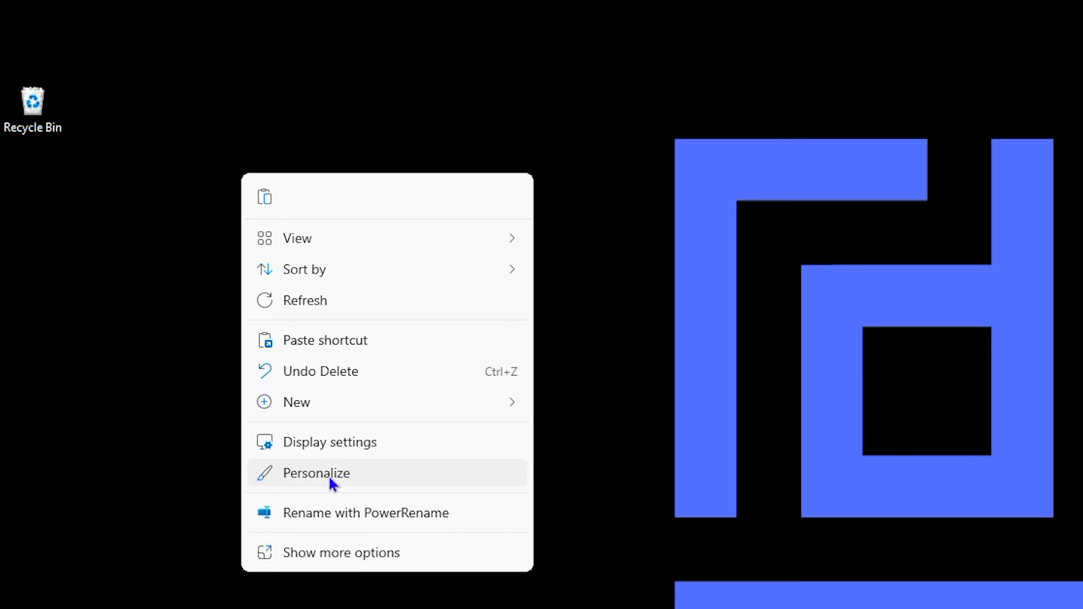
# Choose Display settings from the desktop menu to reach System > Display.
pyautogui.click(317, 473)
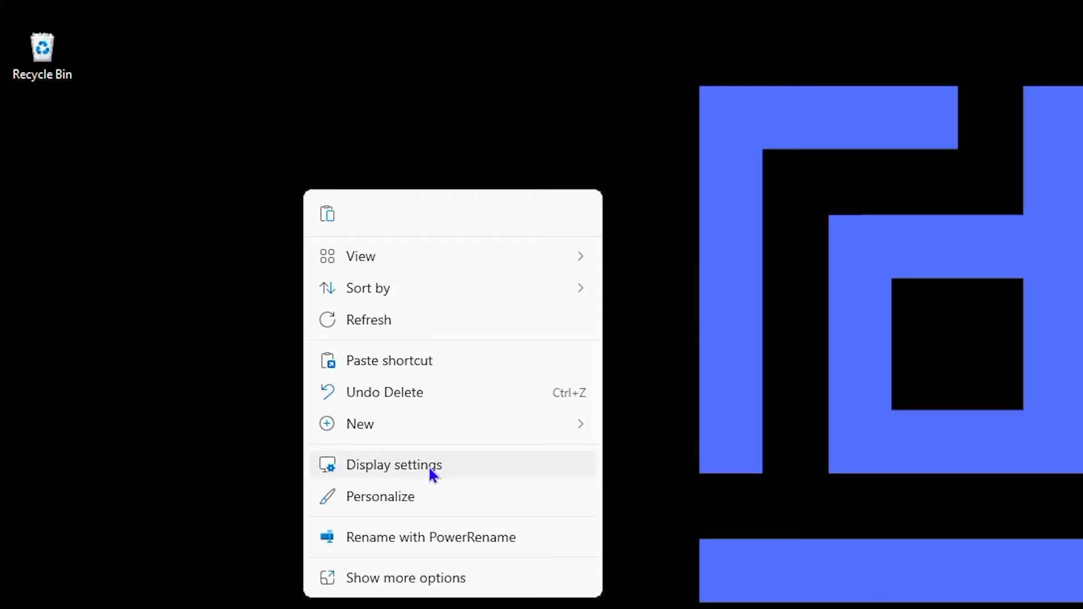
pyautogui.click(394, 464)
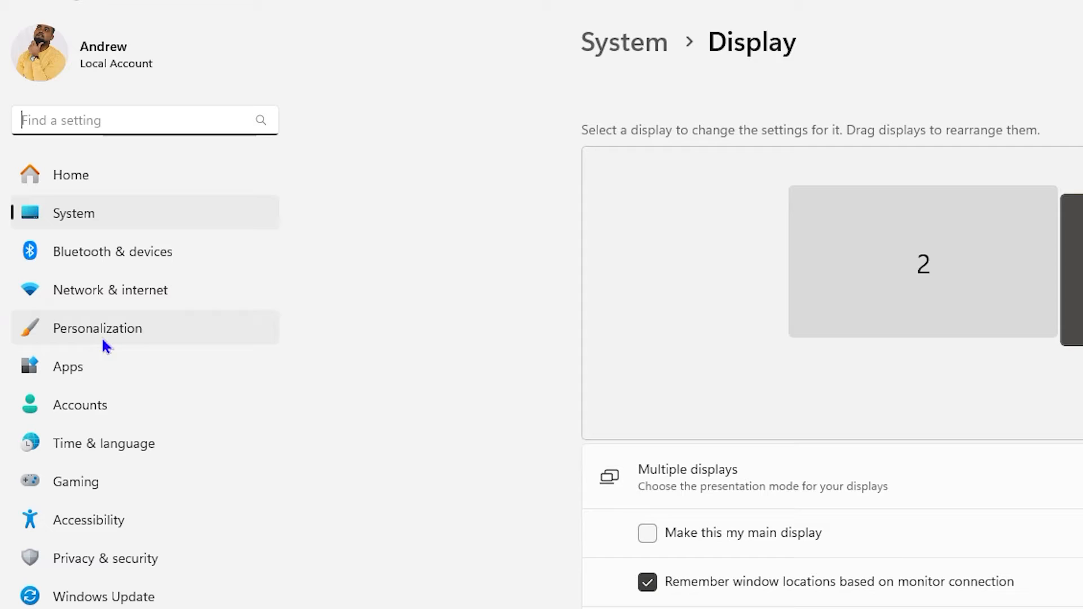
# Go to Personalization > Themes and launch Desktop icon settings.
pyautogui.click(96, 327)
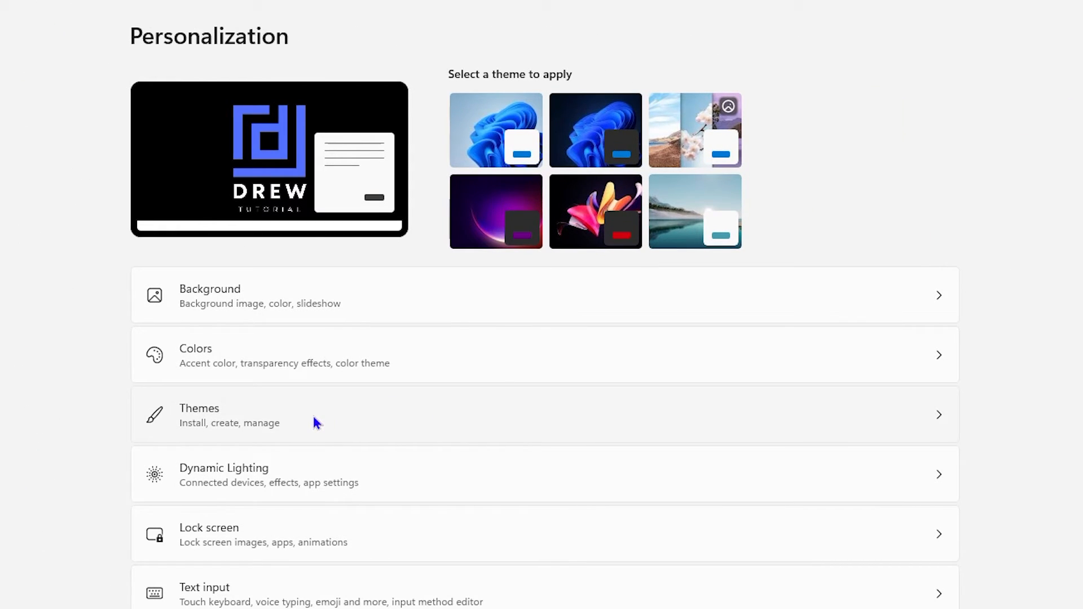
pyautogui.click(200, 415)
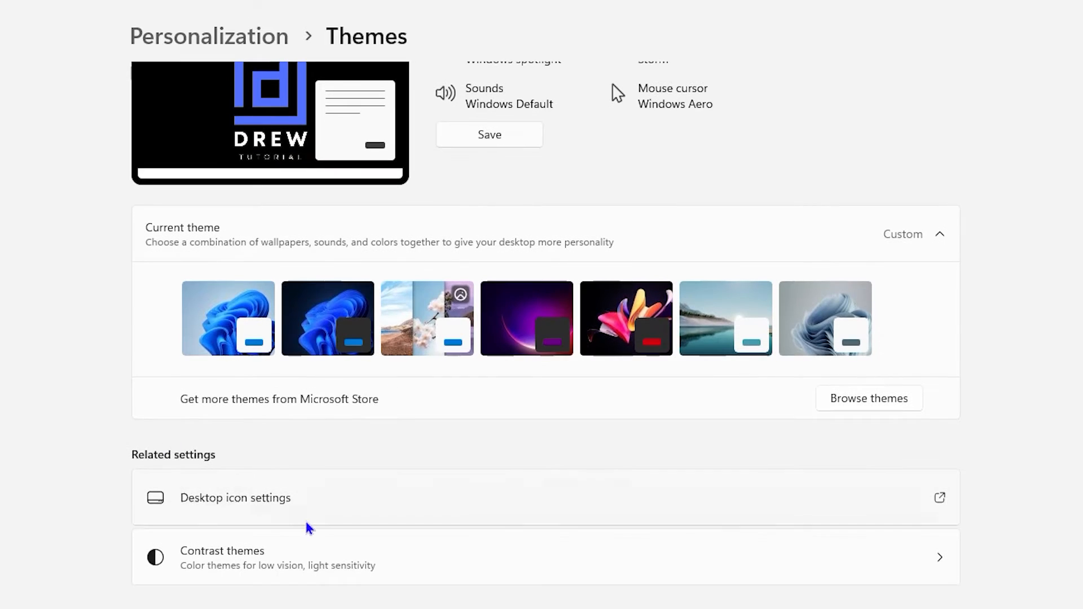
pyautogui.click(235, 498)
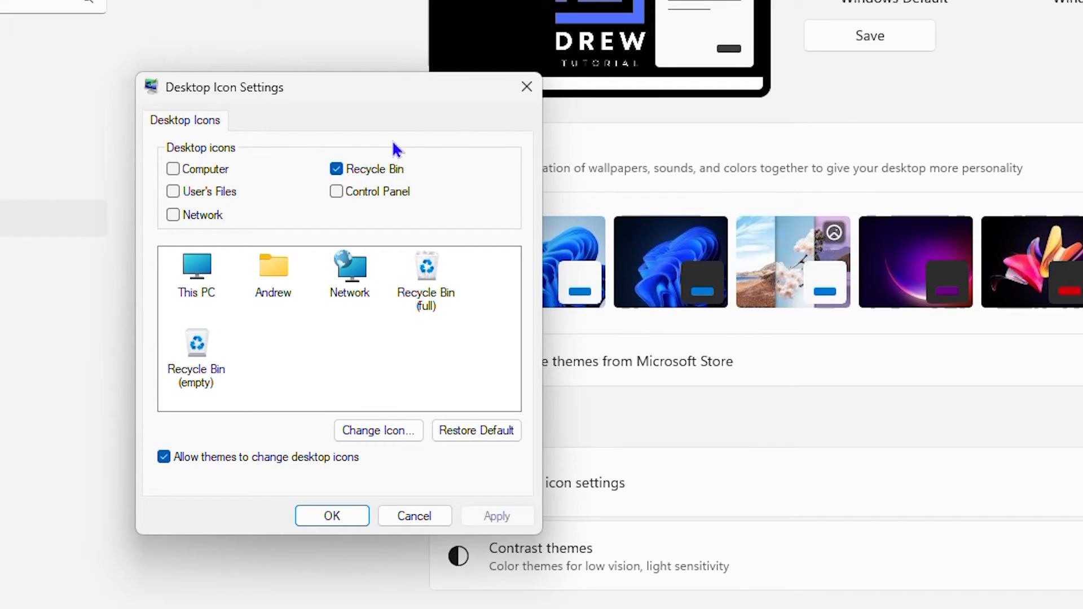
pyautogui.moveTo(307, 193)
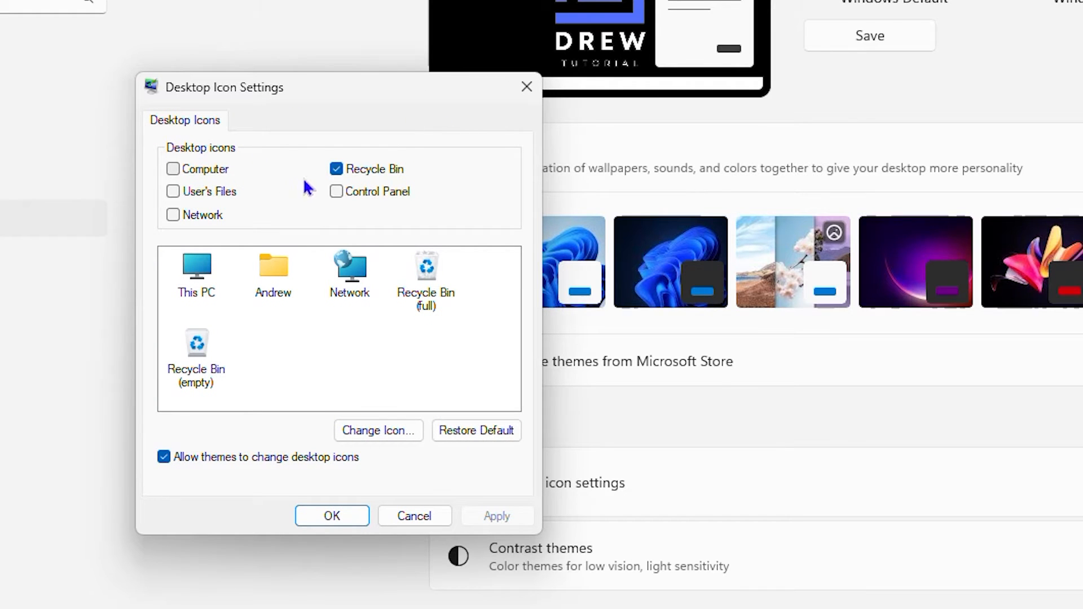
pyautogui.moveTo(250, 193)
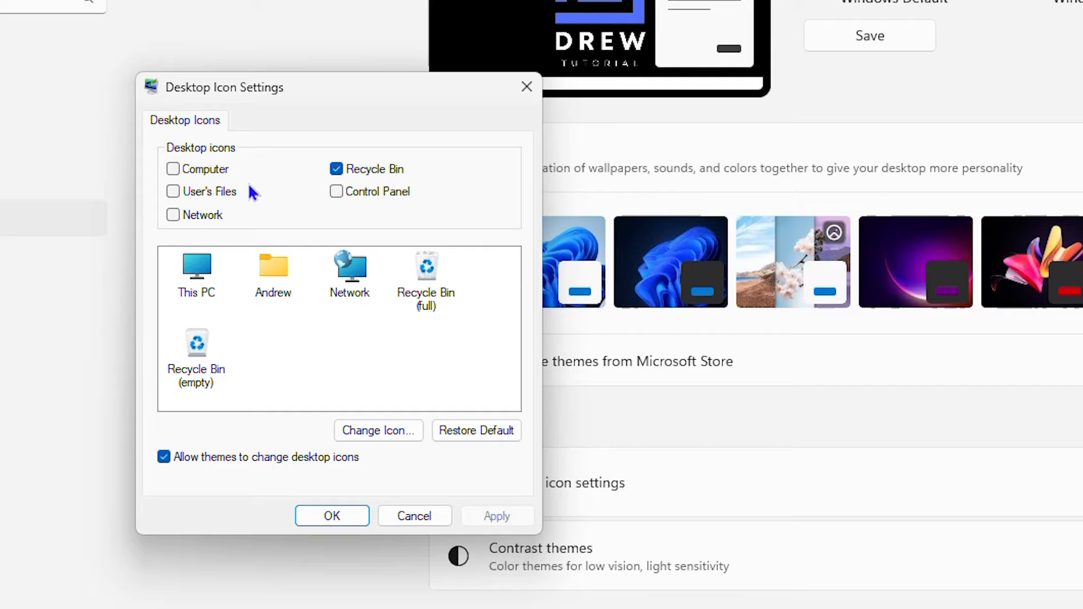
pyautogui.moveTo(393, 203)
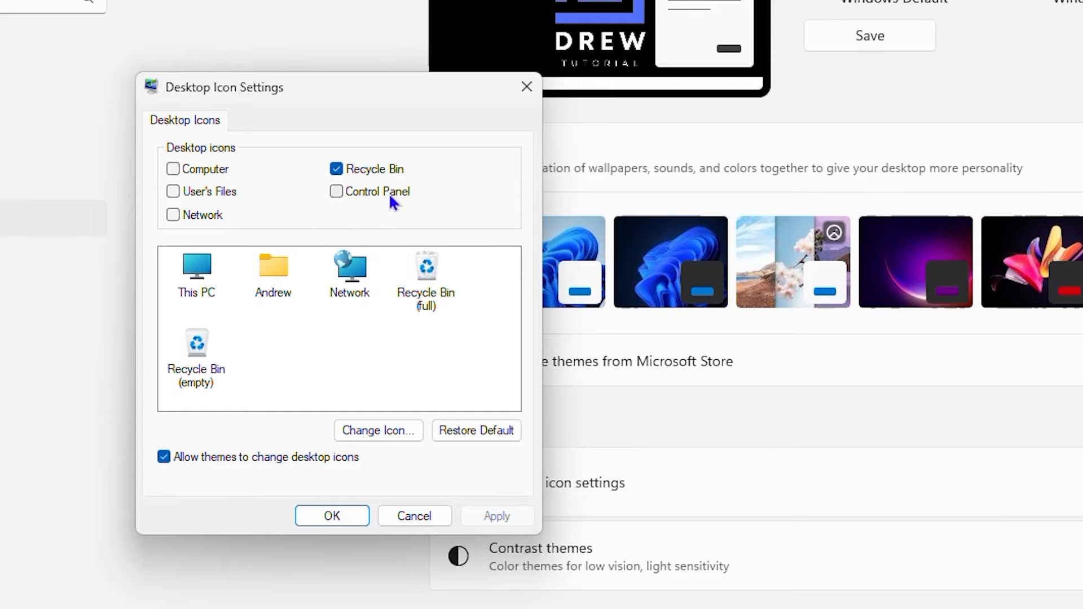
pyautogui.moveTo(345, 157)
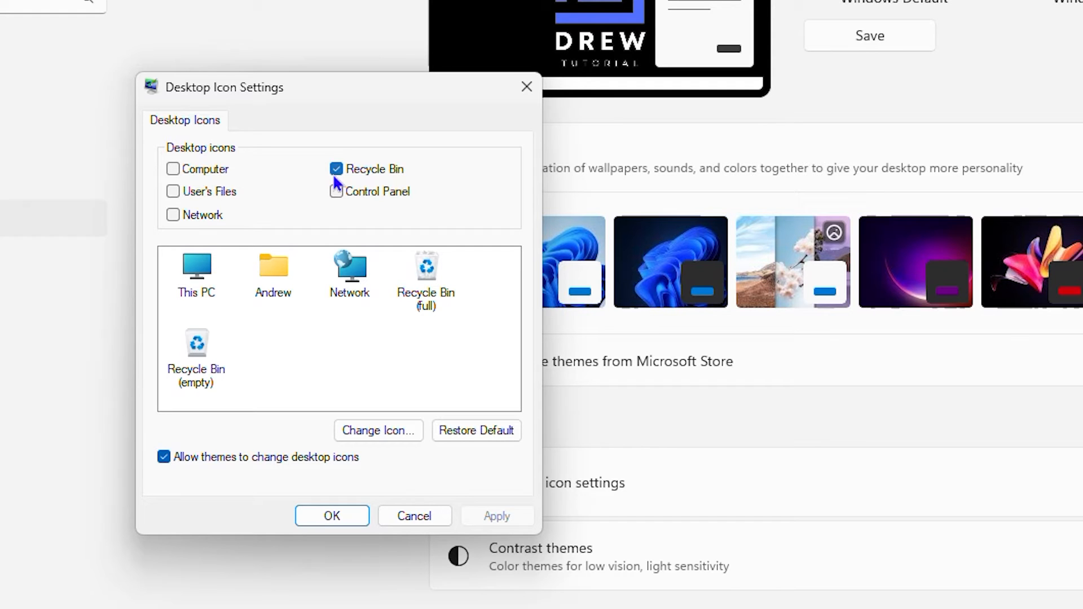
# Clear the Recycle Bin checkbox and close the Settings window.
pyautogui.click(336, 169)
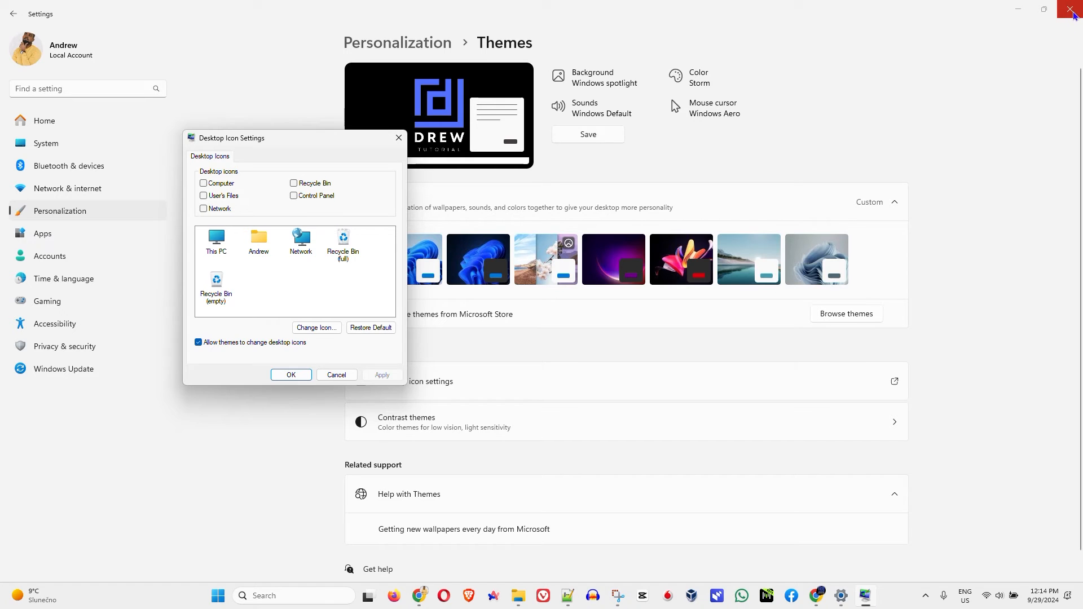
pyautogui.click(1073, 10)
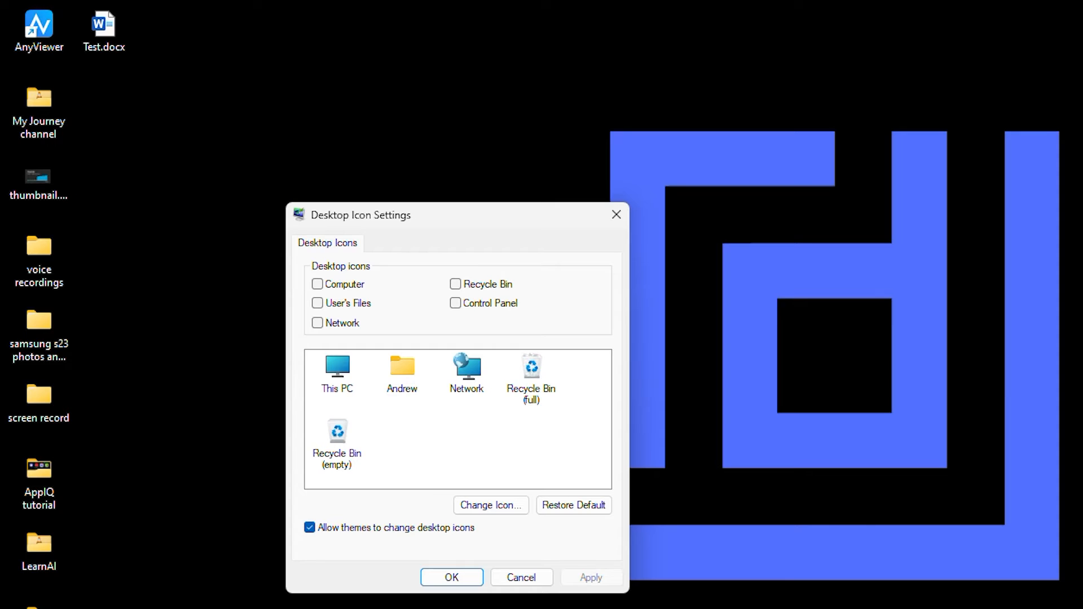
pyautogui.moveTo(529, 413)
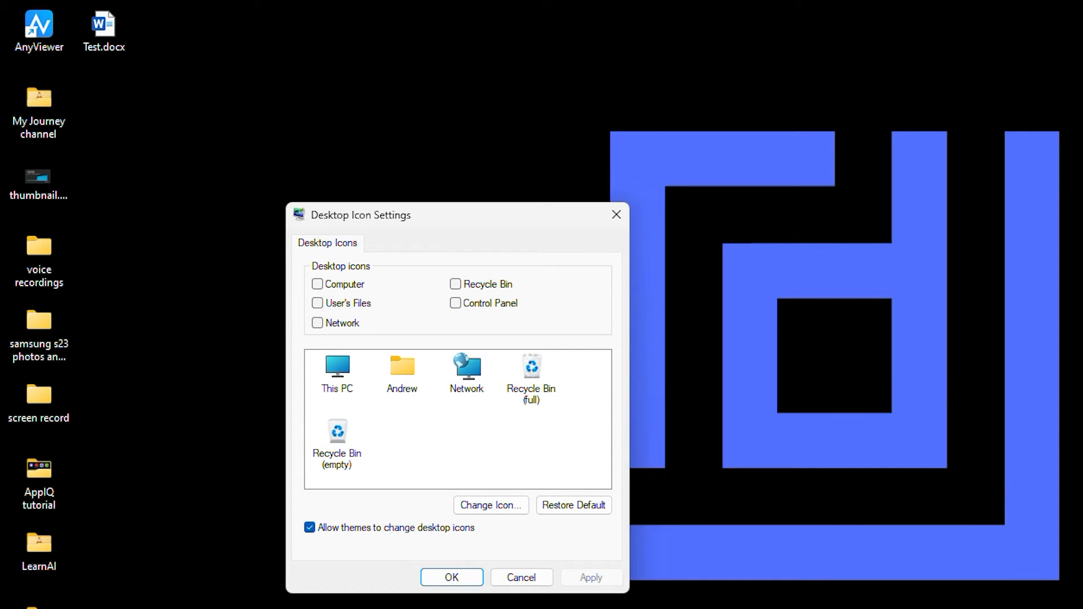
pyautogui.moveTo(559, 421)
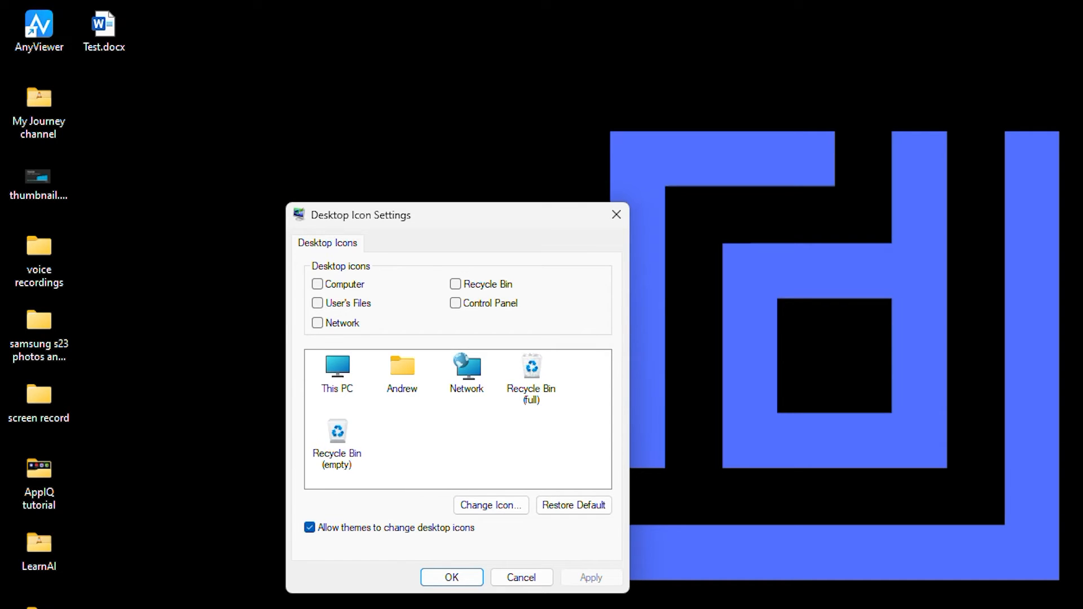
pyautogui.moveTo(154, 196)
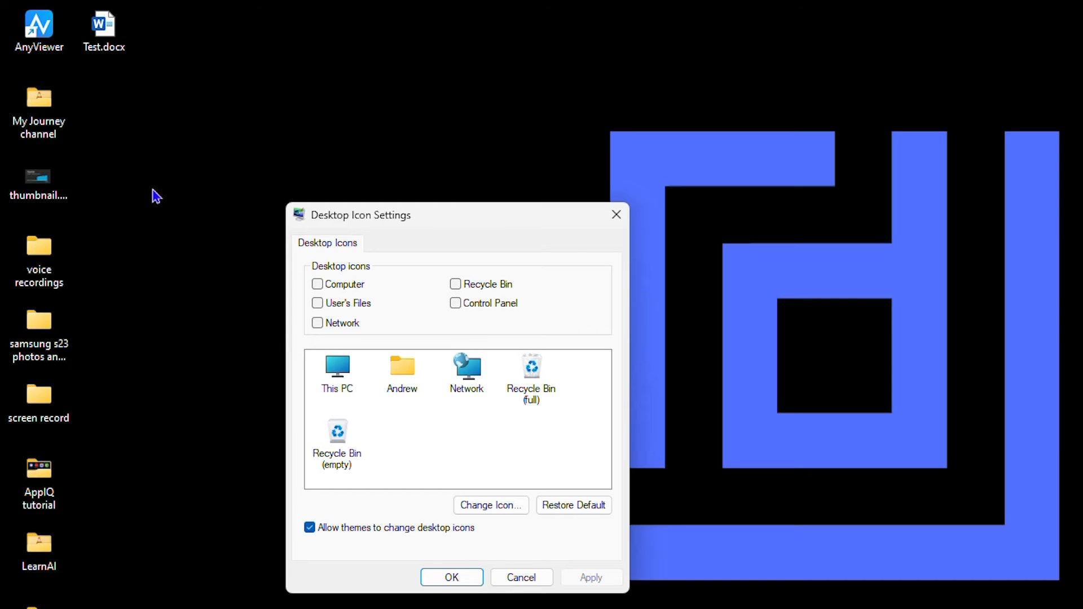
pyautogui.moveTo(126, 406)
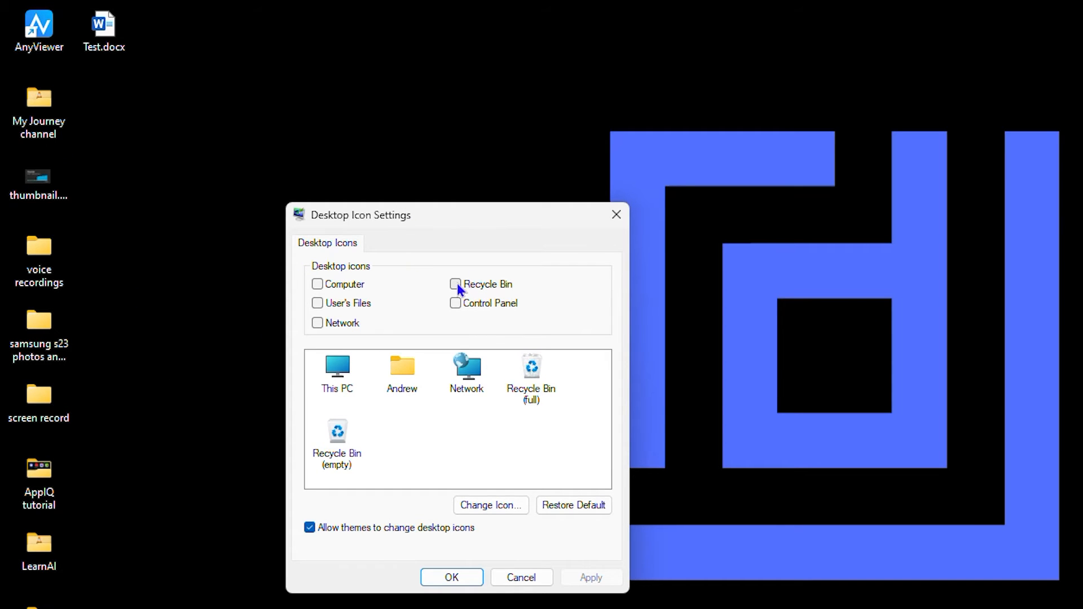
# Toggle the Recycle Bin checkbox until it ends up checked again.
pyautogui.click(455, 284)
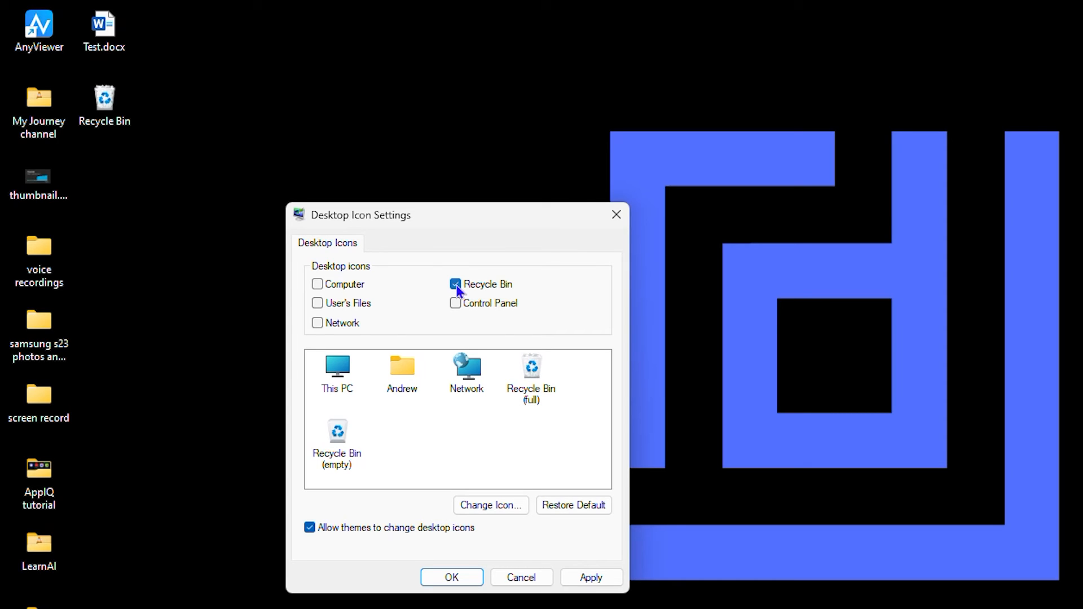
pyautogui.click(455, 283)
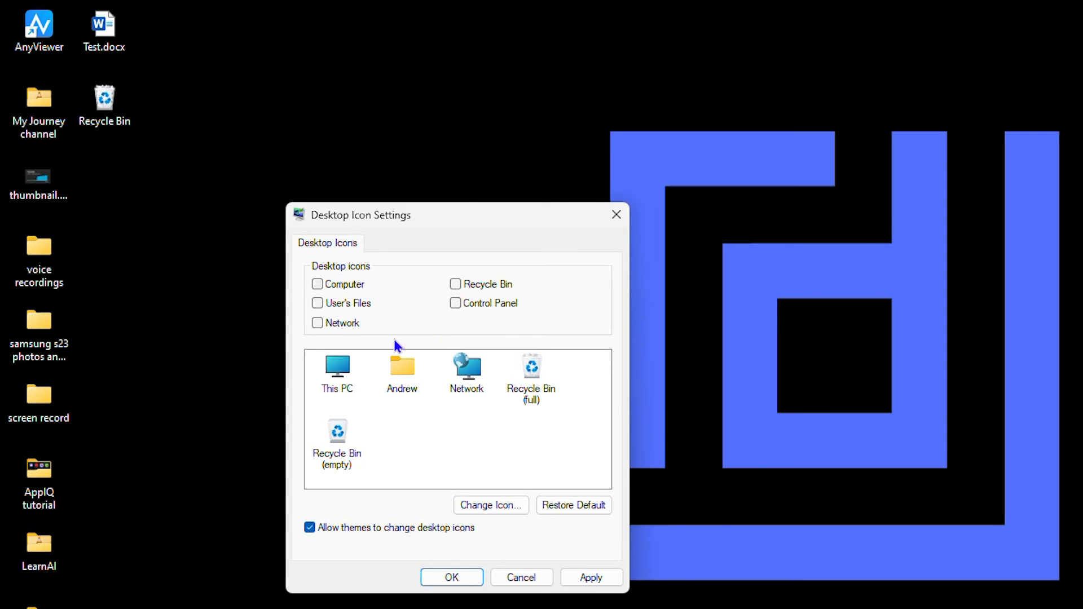
pyautogui.moveTo(489, 427)
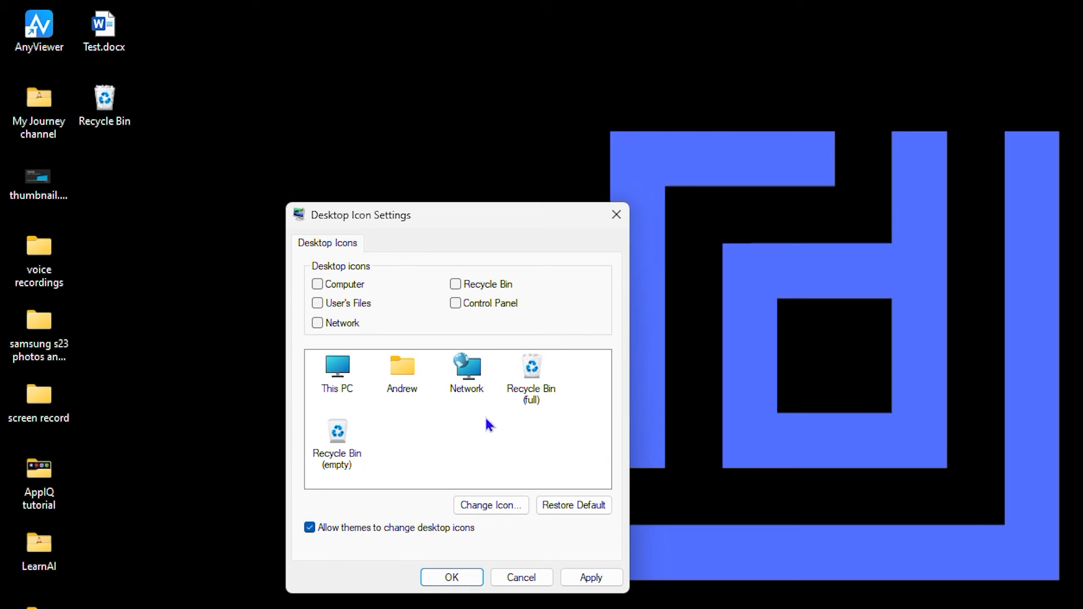
pyautogui.click(455, 283)
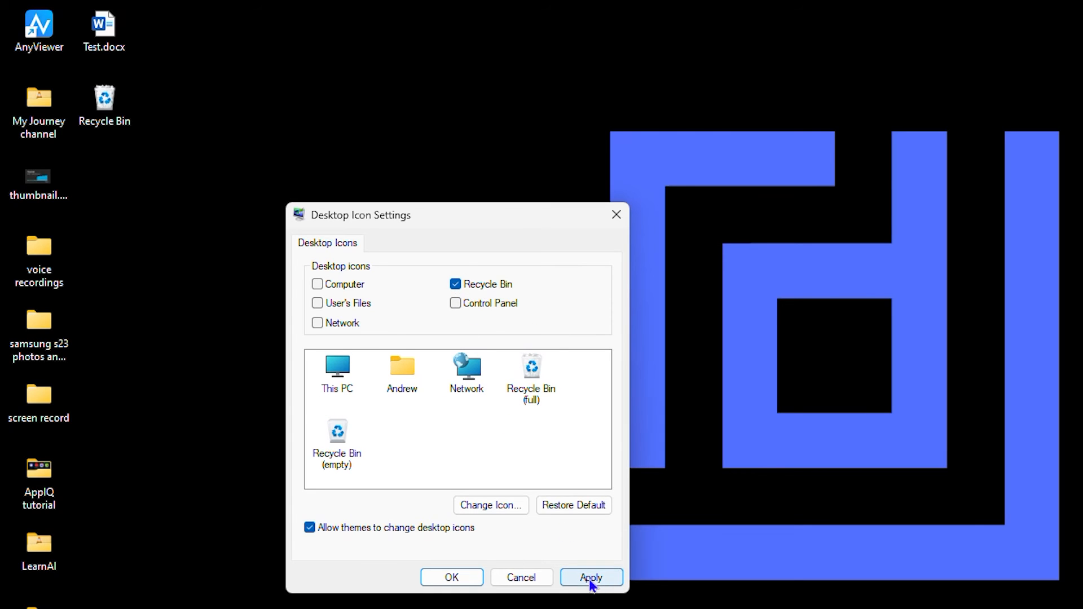